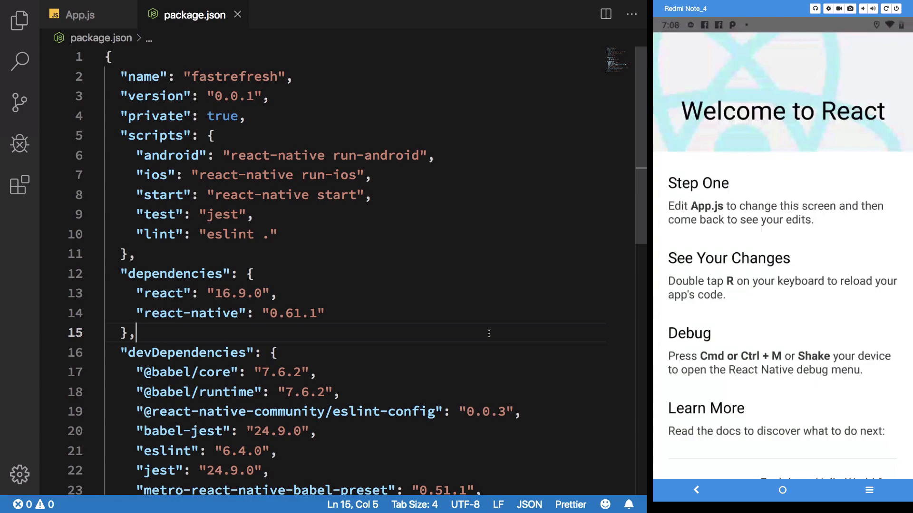
Bring up App.js at the unchanged 'Step One' section title with Fast Refresh enabled
scroll(down, 3)
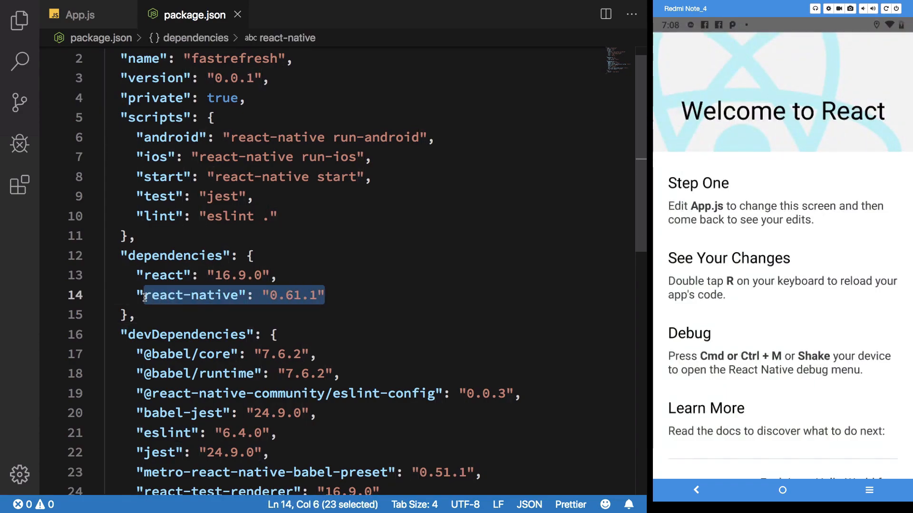
click(78, 15)
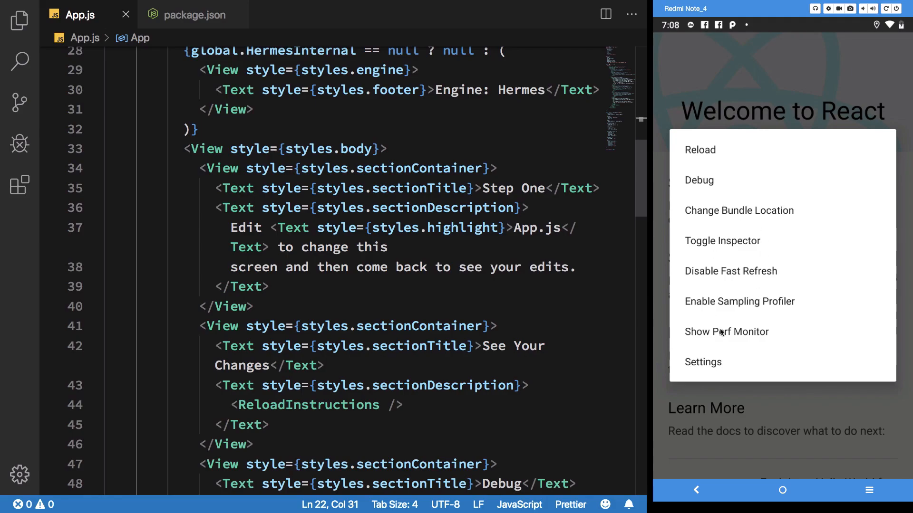
mouse_move(773, 282)
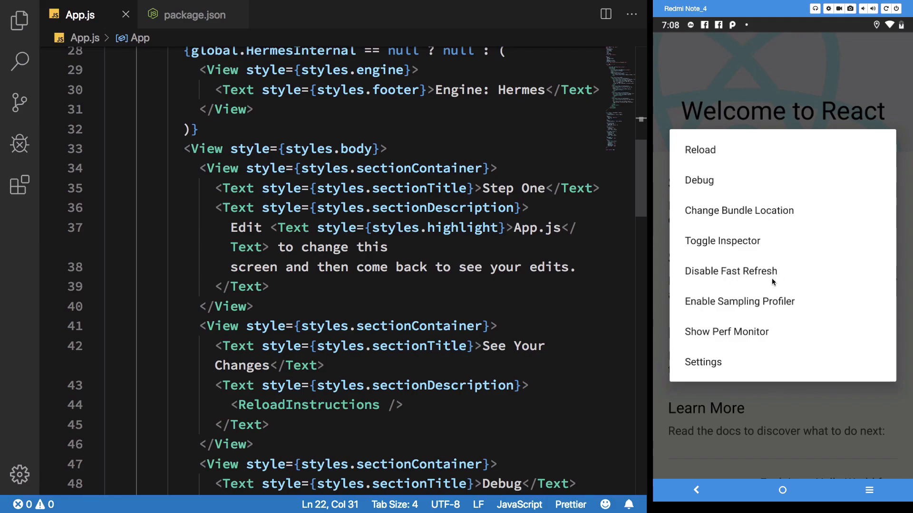
mouse_move(782, 292)
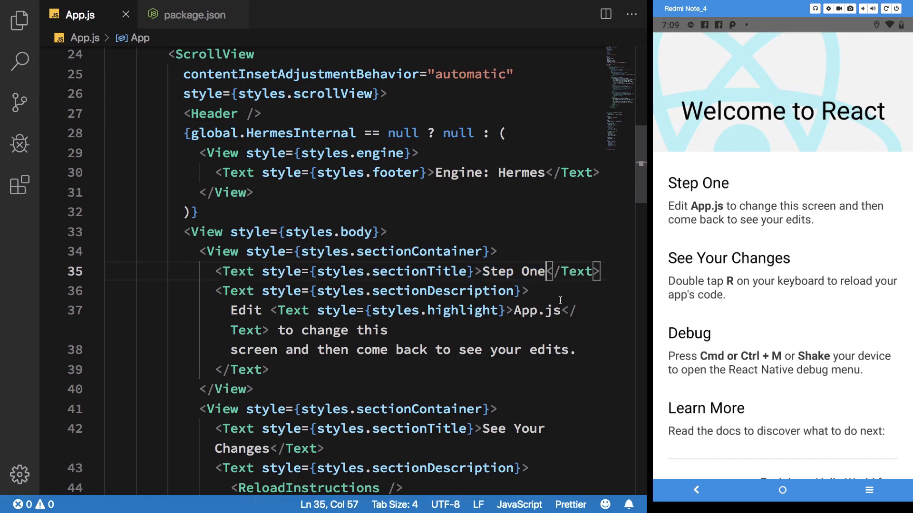
Append 'sdhjkfhsdjkfgdshjg' after 'Step One' in the section title text
text(sdhjkfhsdjkfgdshjg)
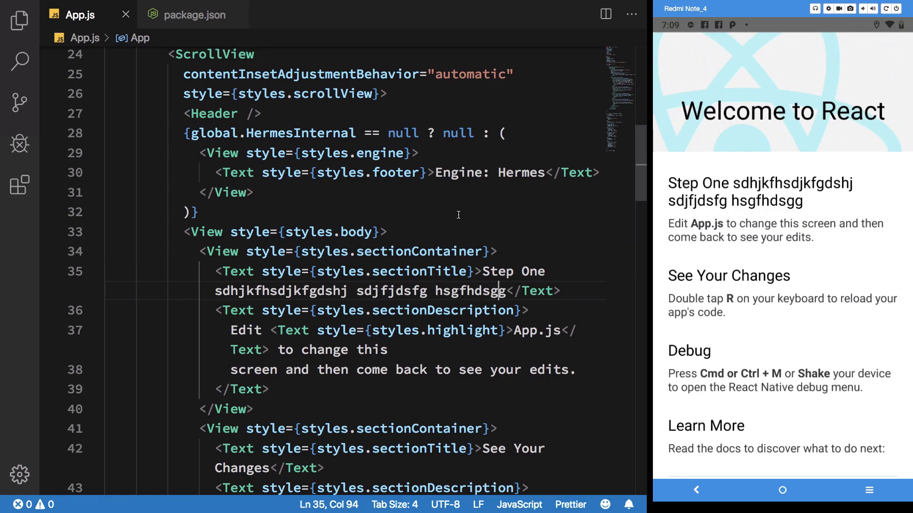
mouse_move(498, 271)
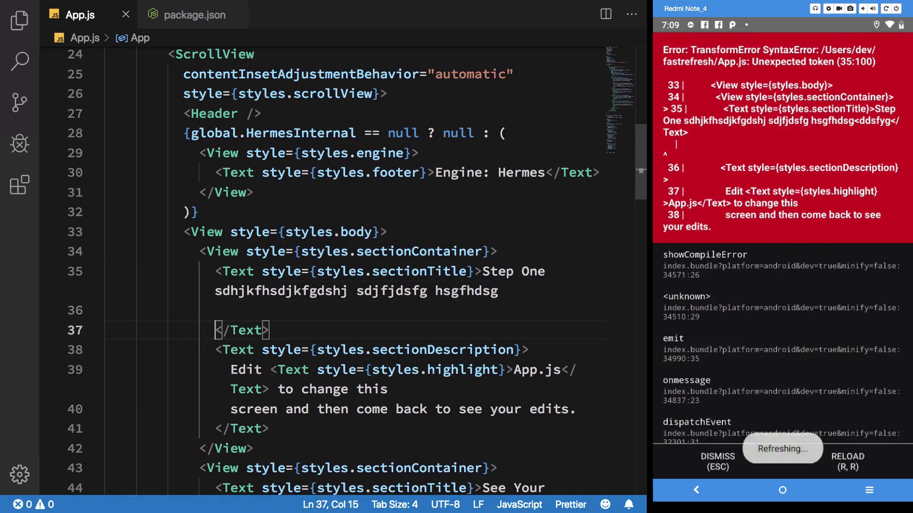
Enter {2} on line 36 under the Step One title
text({2})
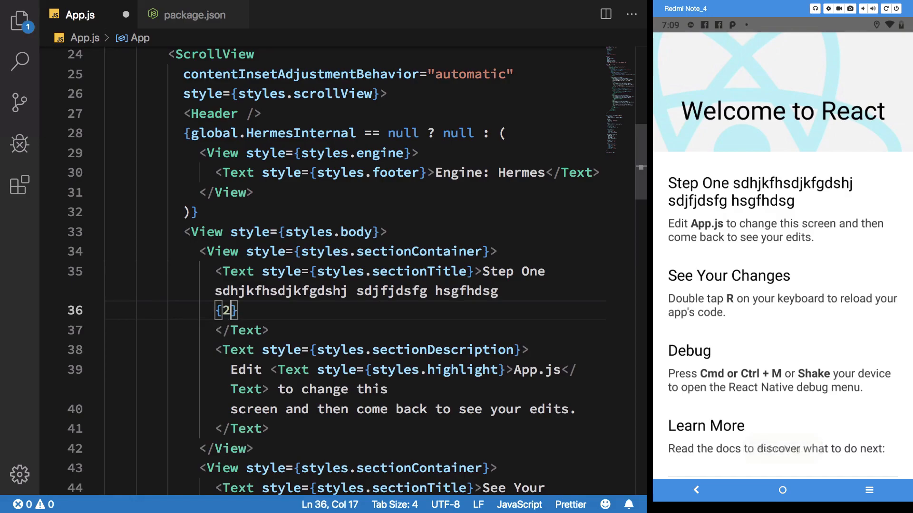
Change line 36 to {2*2} { 8*2 < 16 ? 'yes' : 'no'}, displaying '4 no'
text(*2)
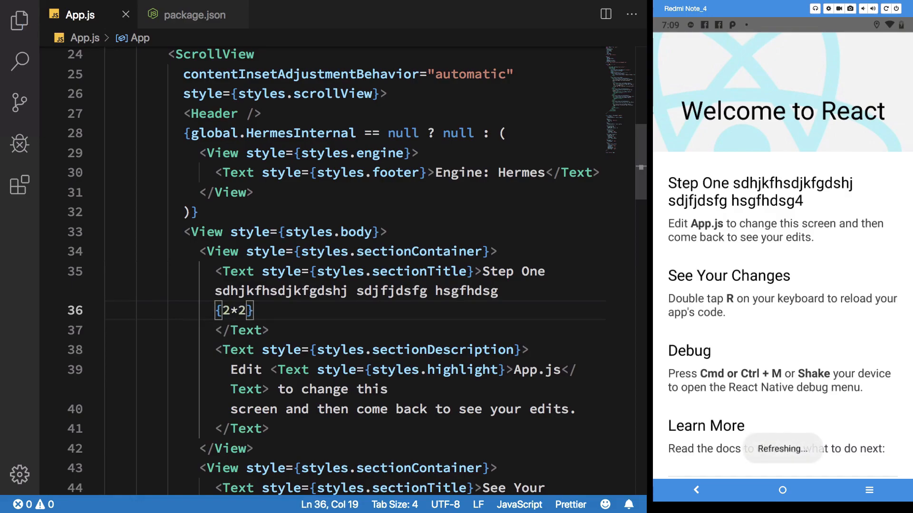
text({ })
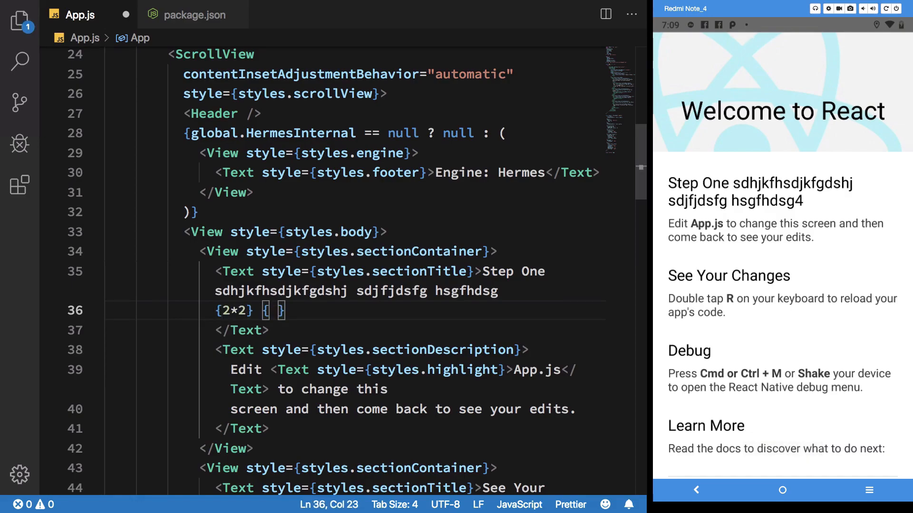
text(8())
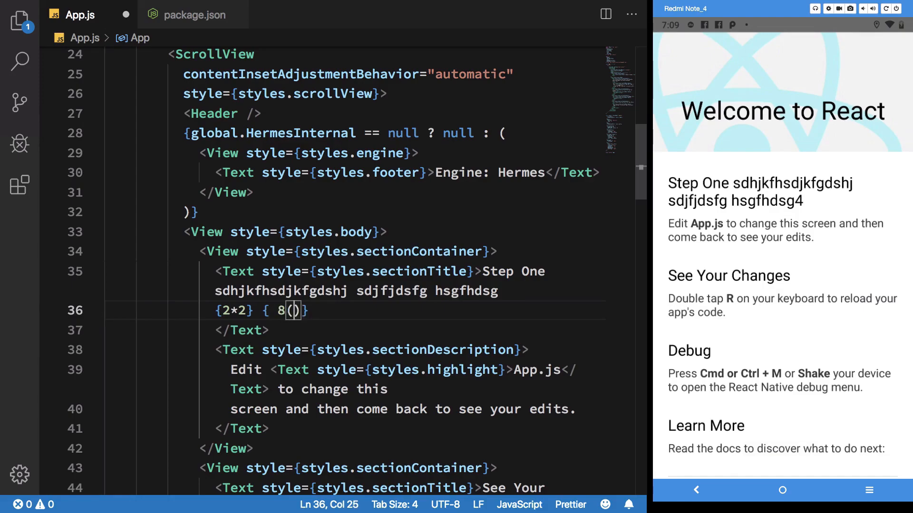
text(*2 <)
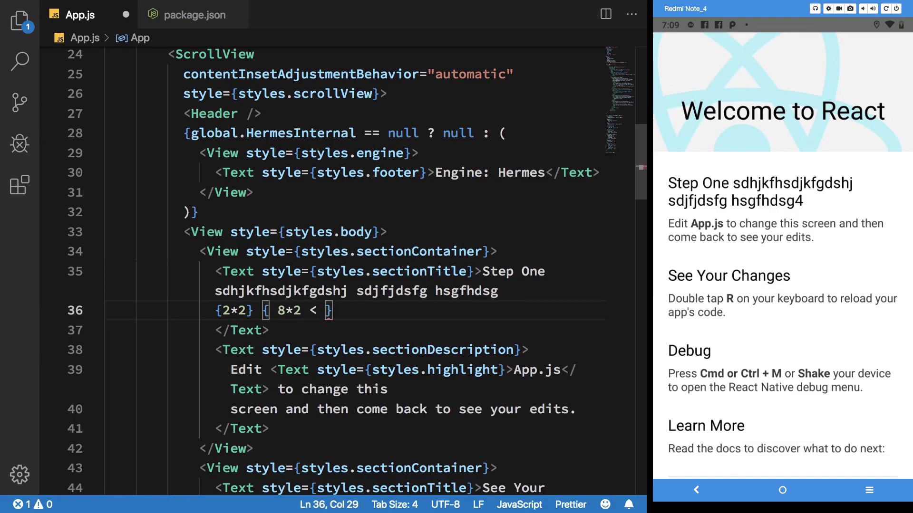
text(16 ? ')
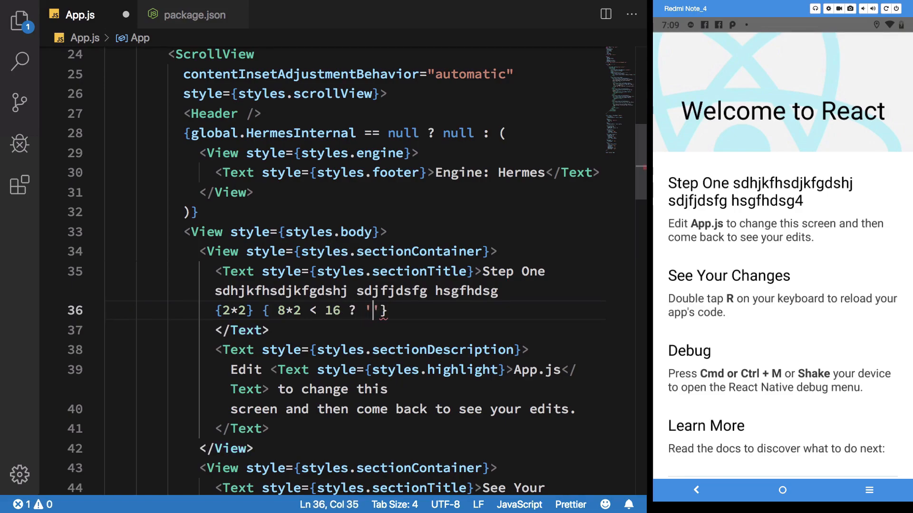
text(yes' : 'no)
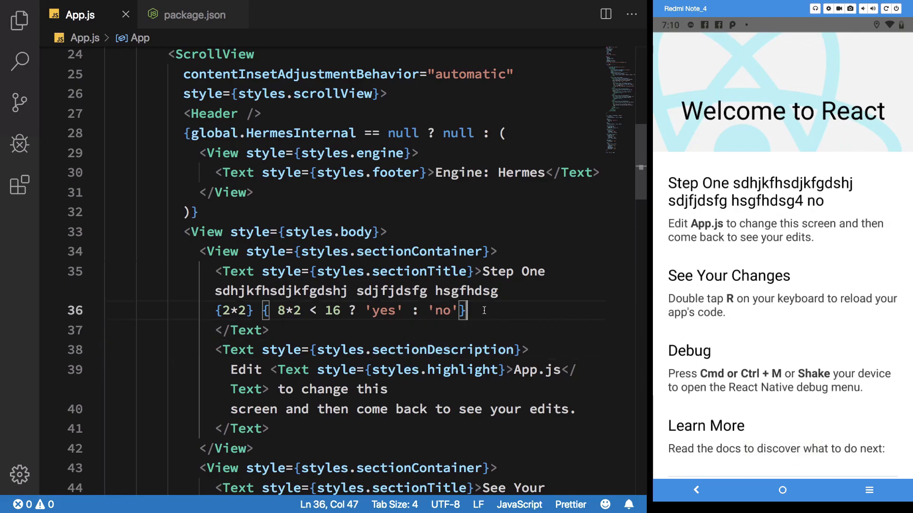
Add 'dgkjdhfgjk dsfds' to the title, delete the invalid <dfg> tag, and return to package.json
text(dgkjdhfgjk)
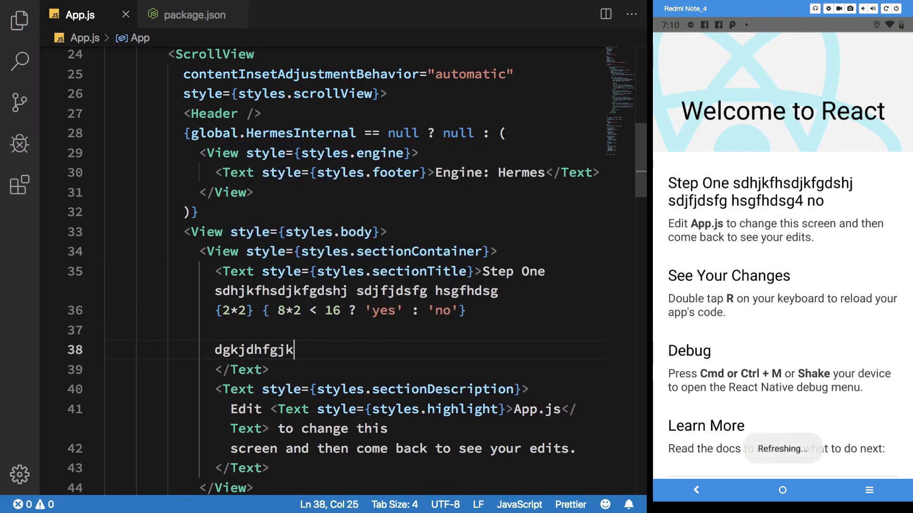
text(dsfds<dfgdfg></dfgdfg>)
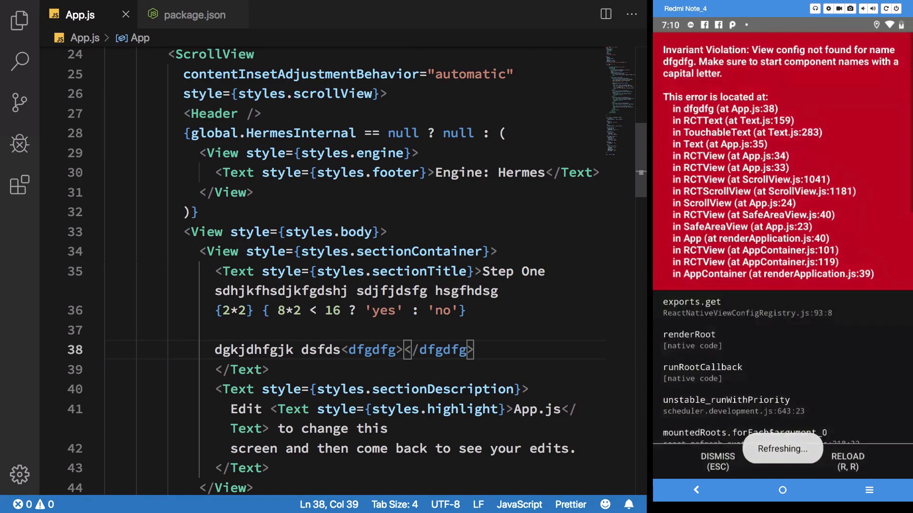
drag(342, 350, 474, 350)
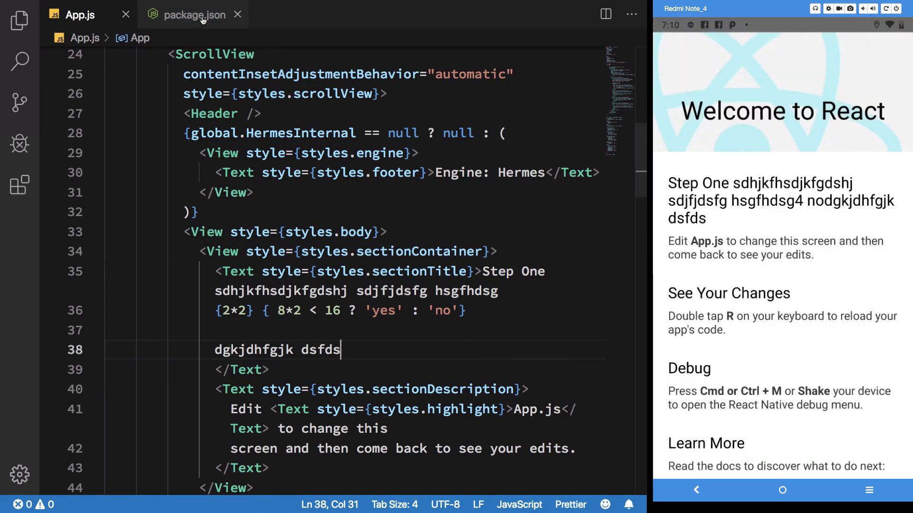
click(194, 15)
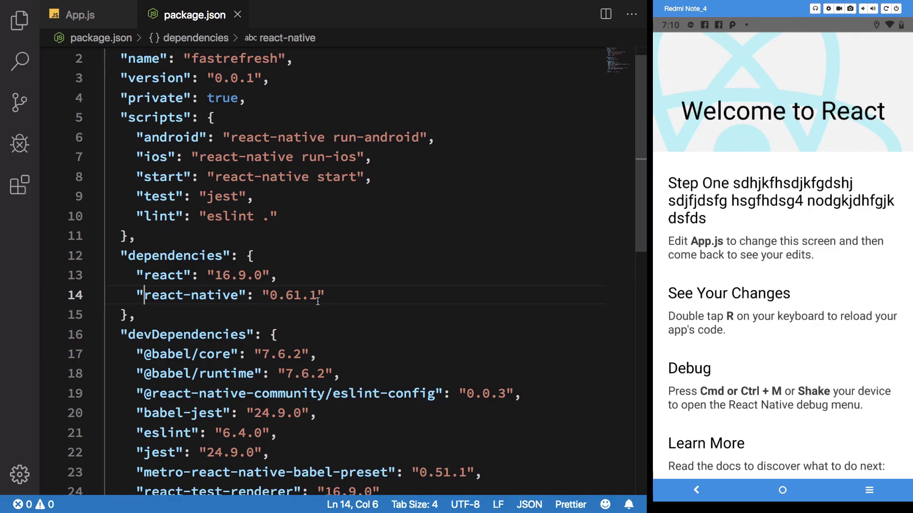